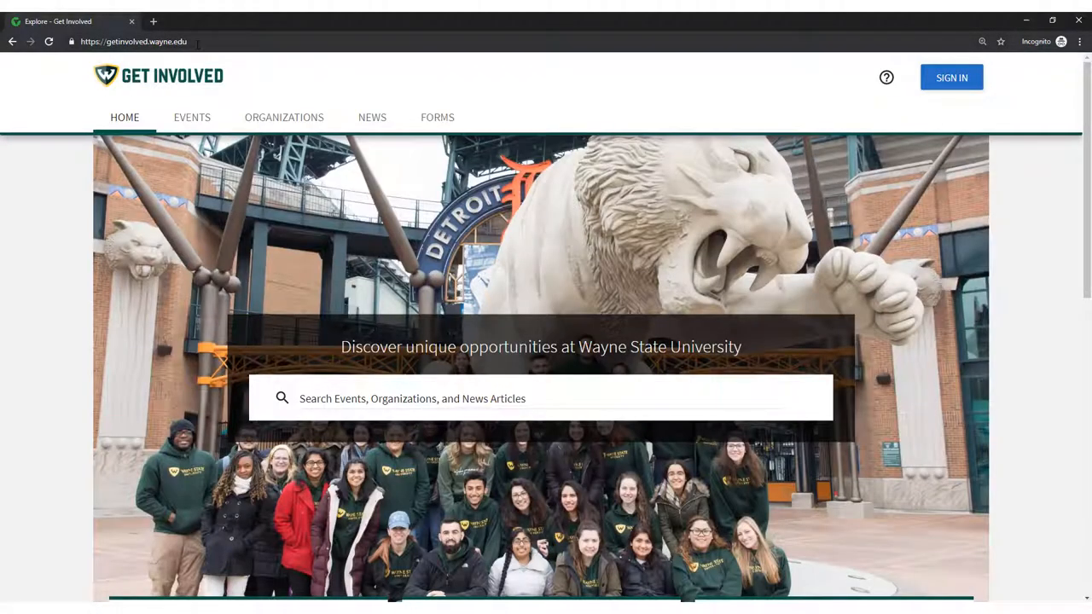
mouse_move(952, 89)
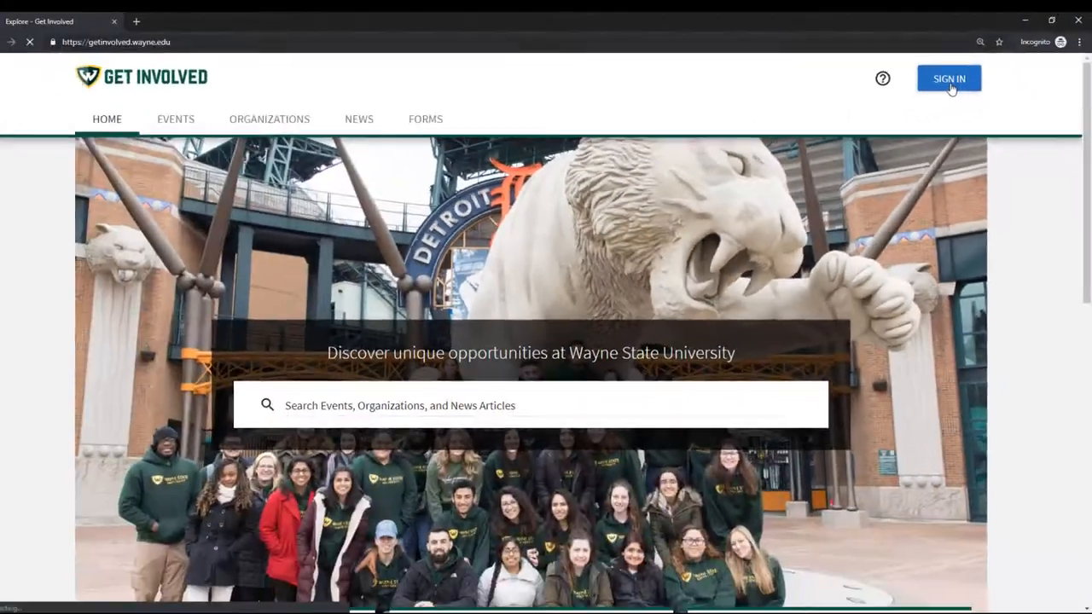
- Sign in on the Wayne State login page with the AccessID and password
left_click(949, 79)
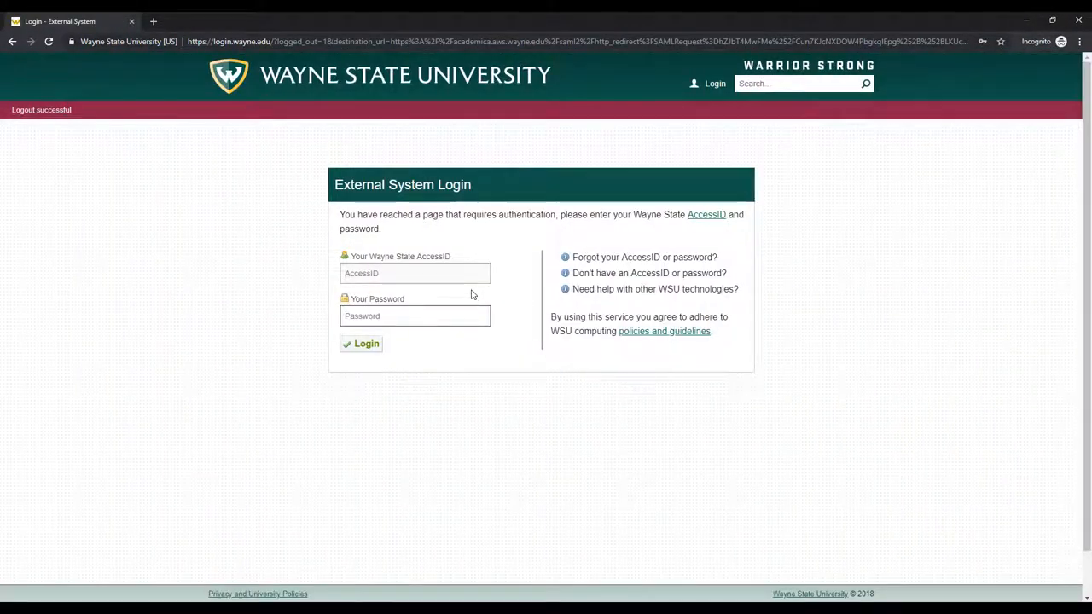
type("getinvolved")
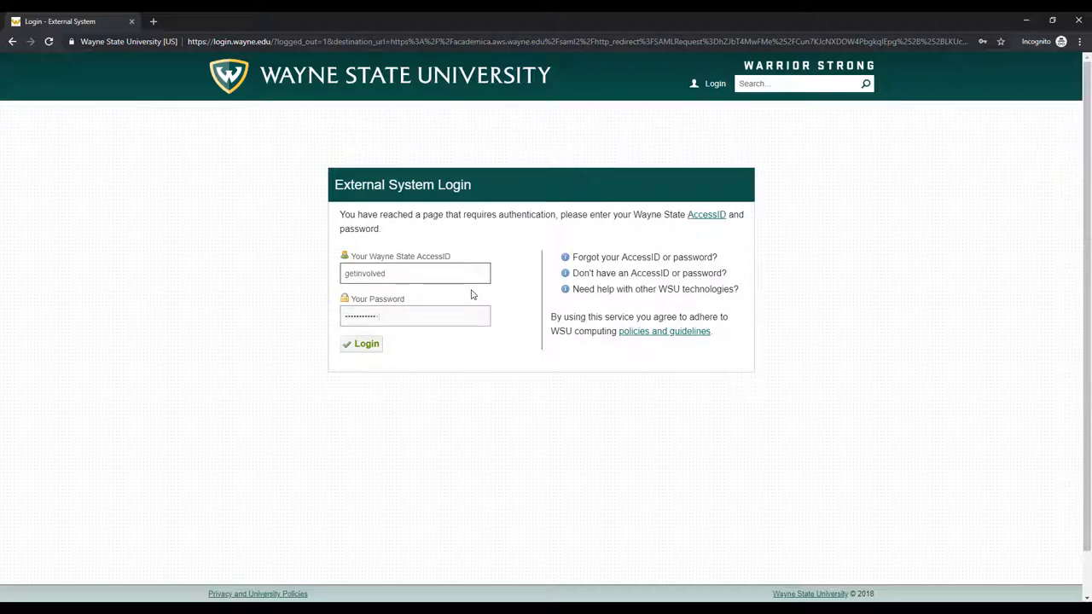
left_click(360, 345)
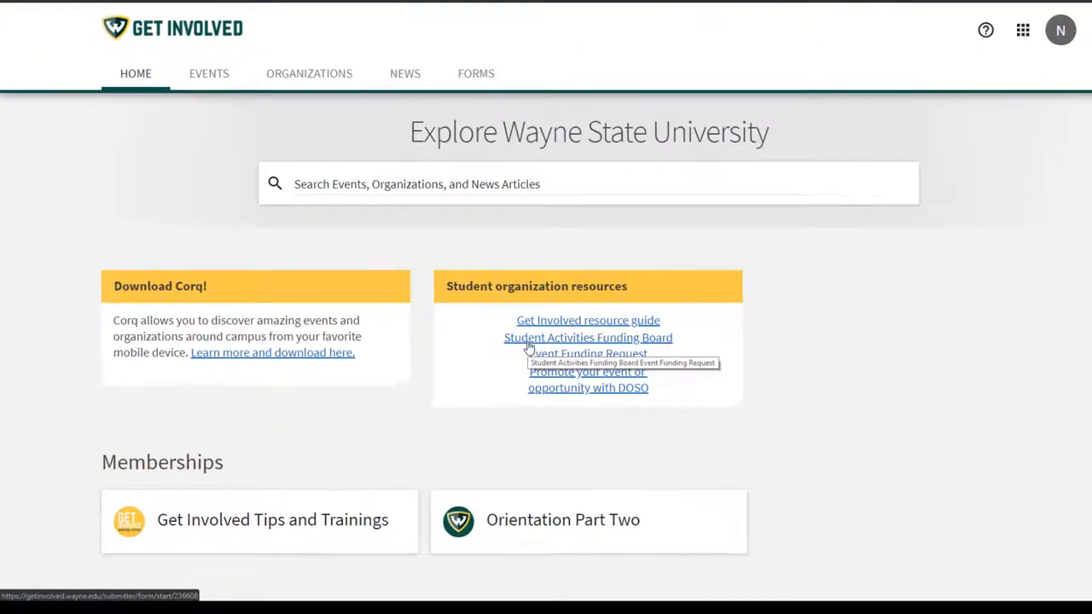
- Open Get Involved Tips and Trainings from Memberships and go to its Action Center
scroll("down", 3)
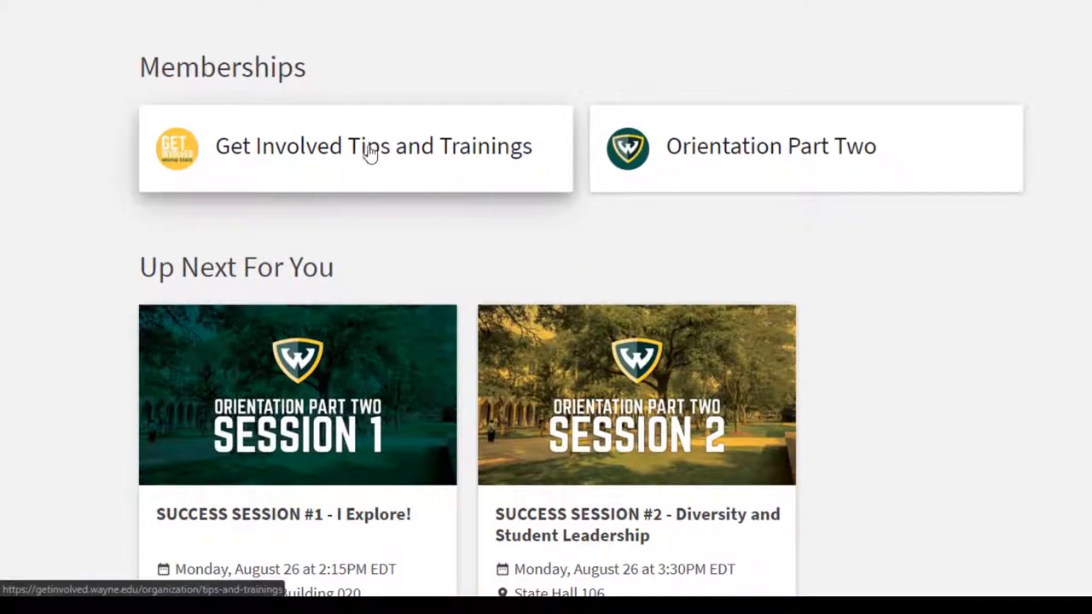
left_click(372, 145)
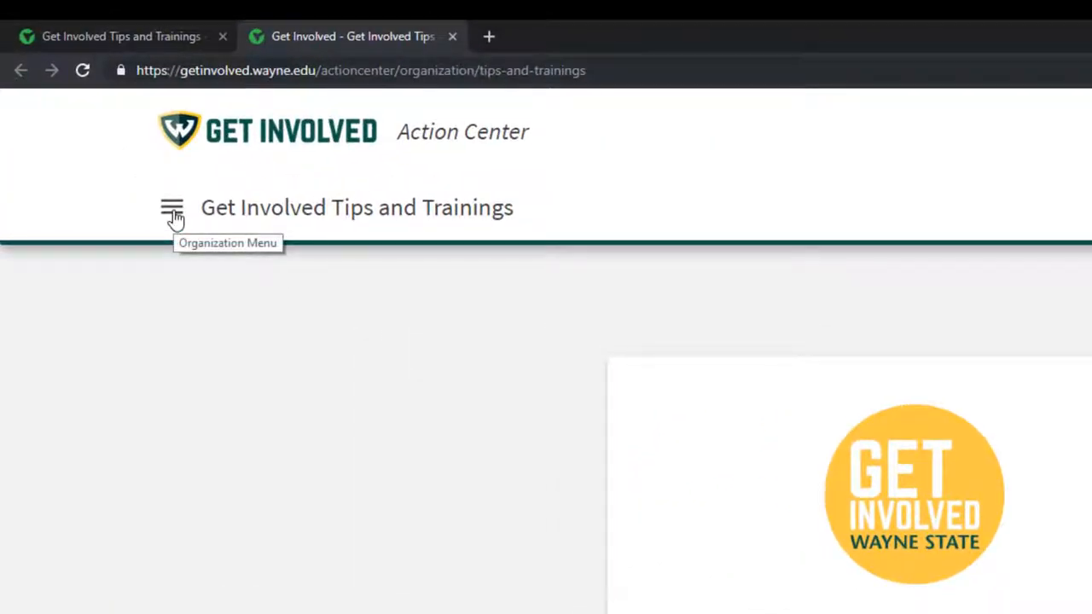
- Reach Create Message Relay through the organization's Roster and Messaging pages
left_click(174, 208)
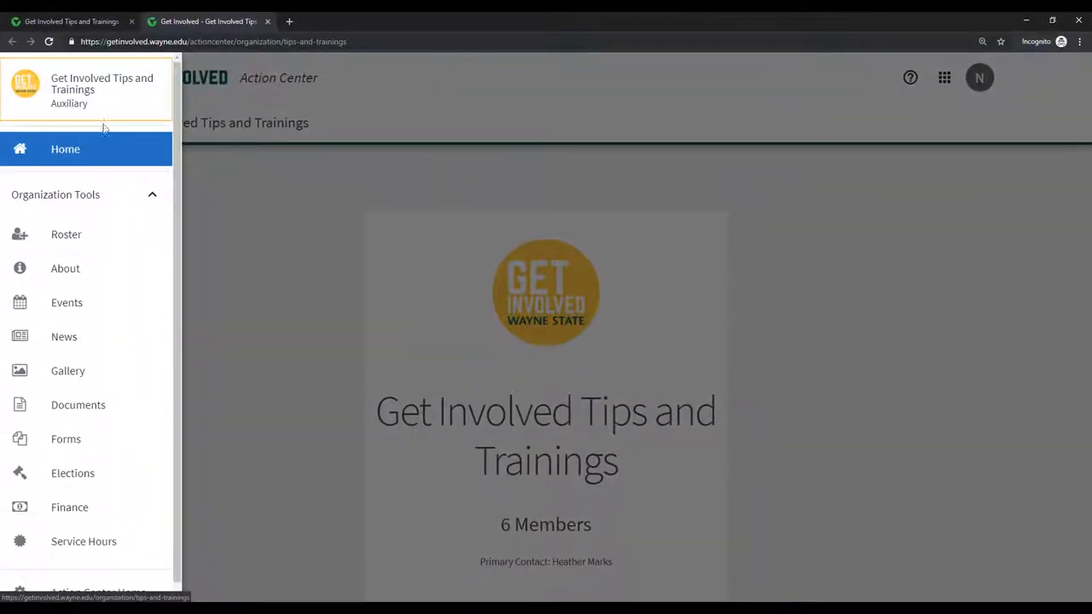
mouse_move(101, 143)
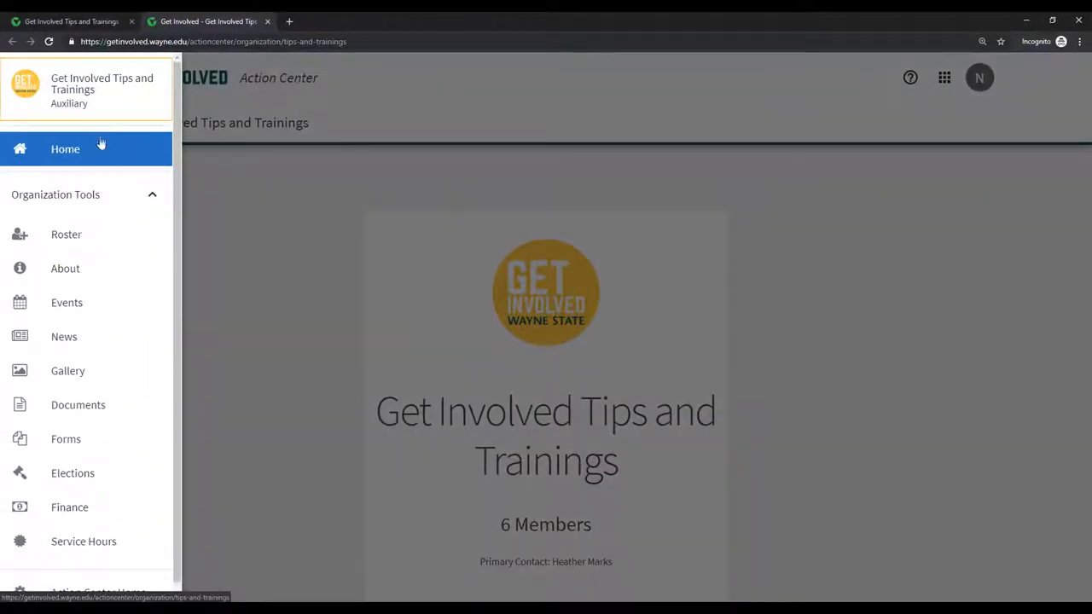
left_click(64, 234)
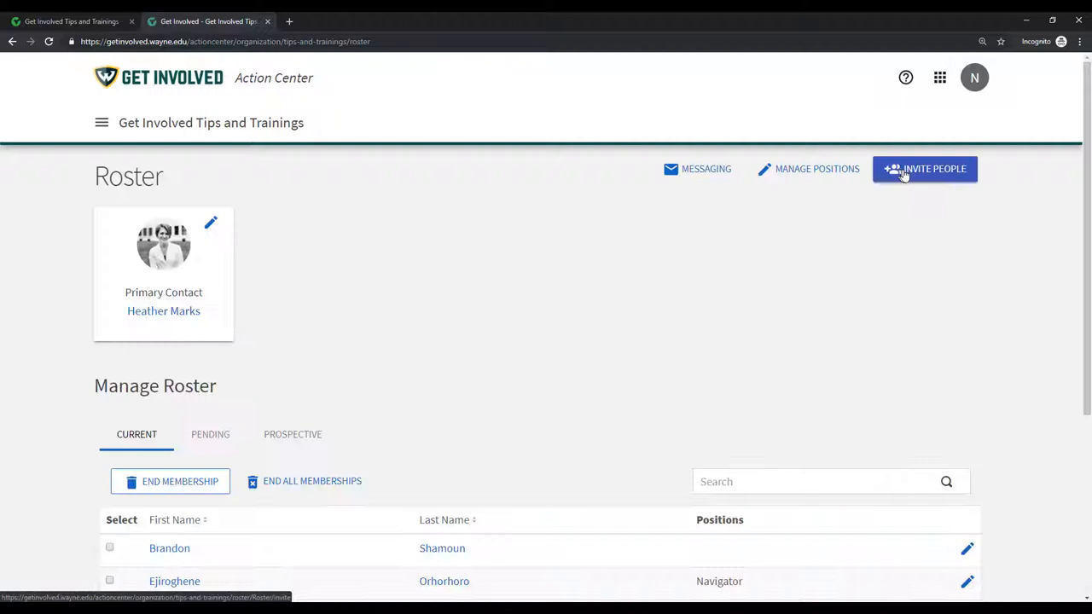
left_click(697, 169)
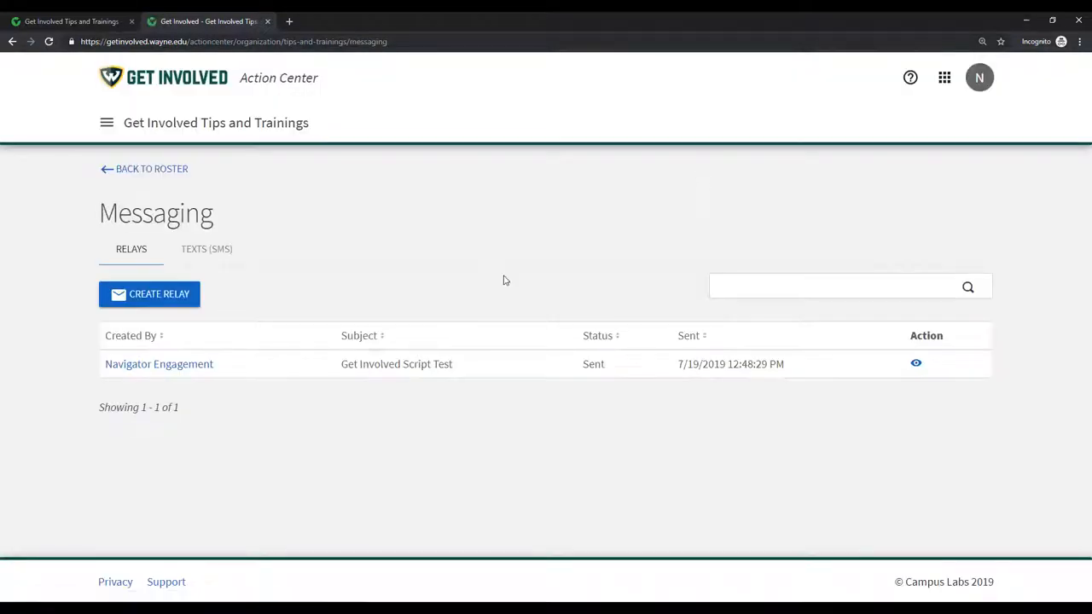
left_click(151, 294)
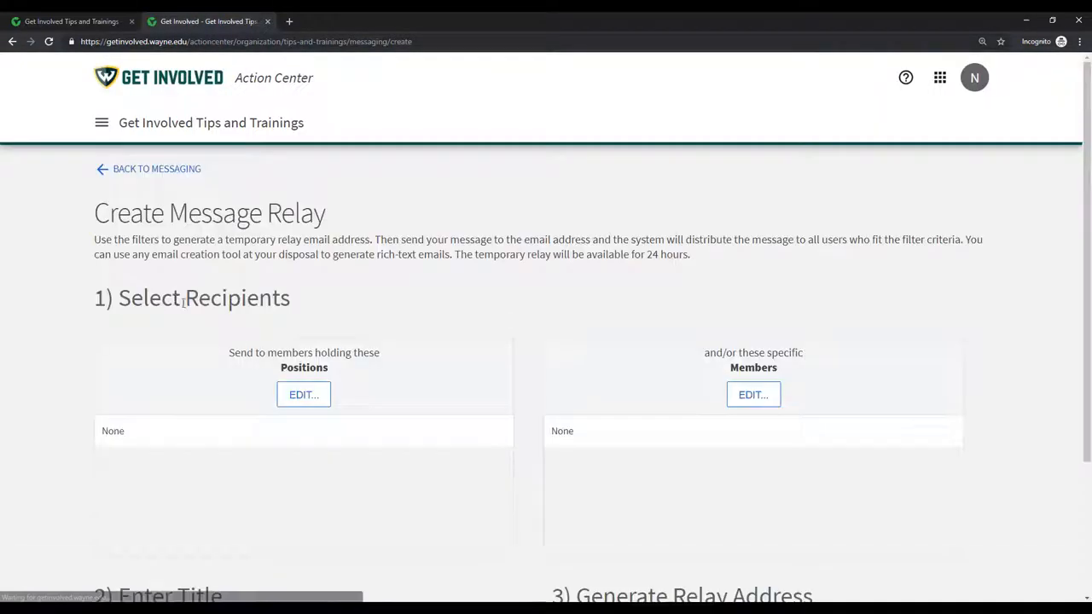
- Set the relay's recipient positions to Member, giving 6 total recipients
scroll("down", 3)
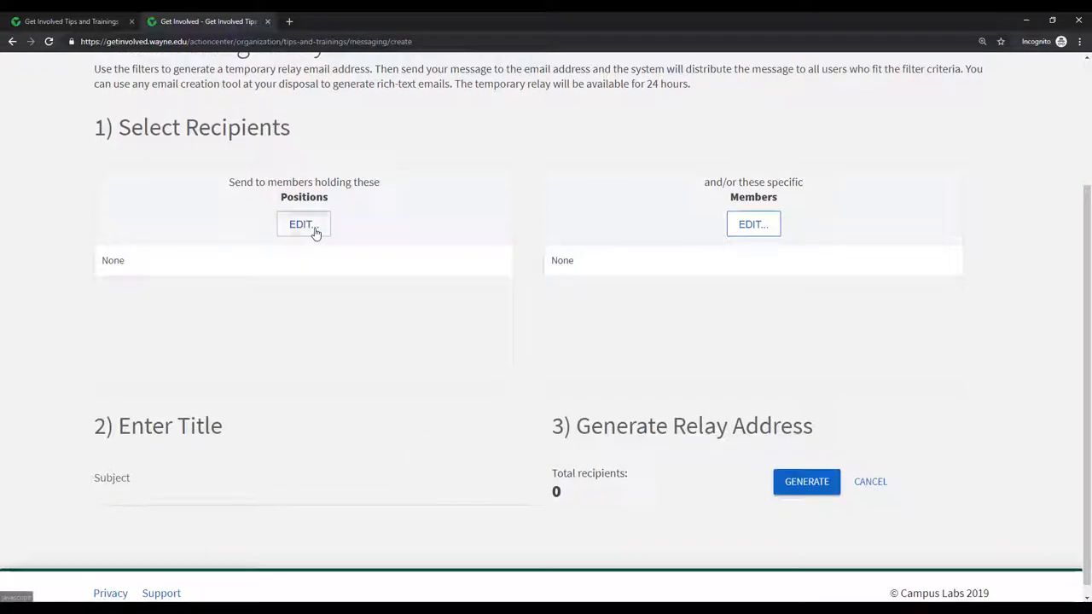
left_click(304, 224)
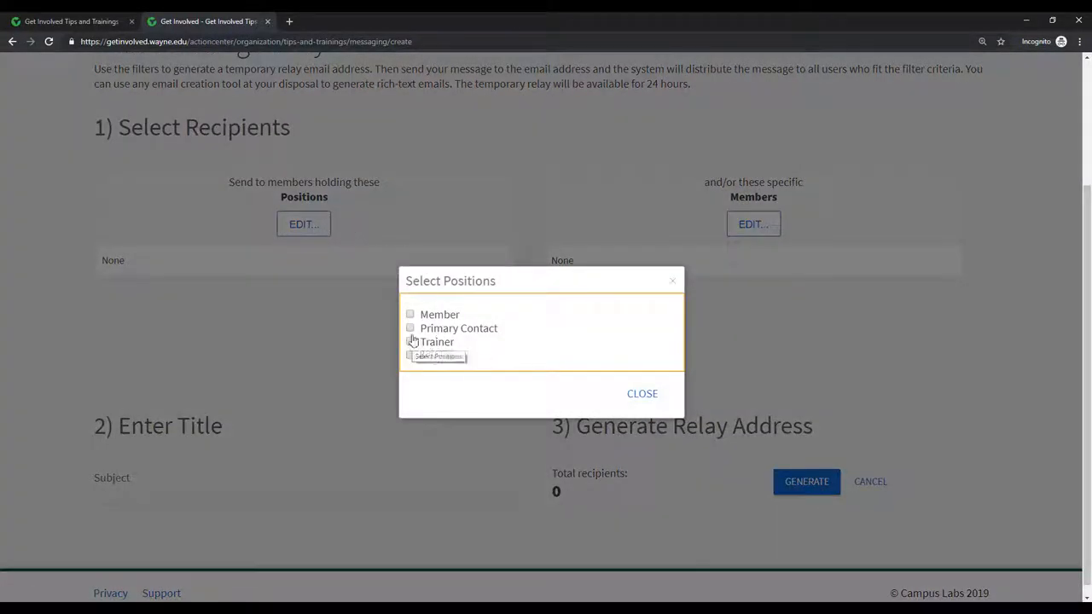
left_click(410, 314)
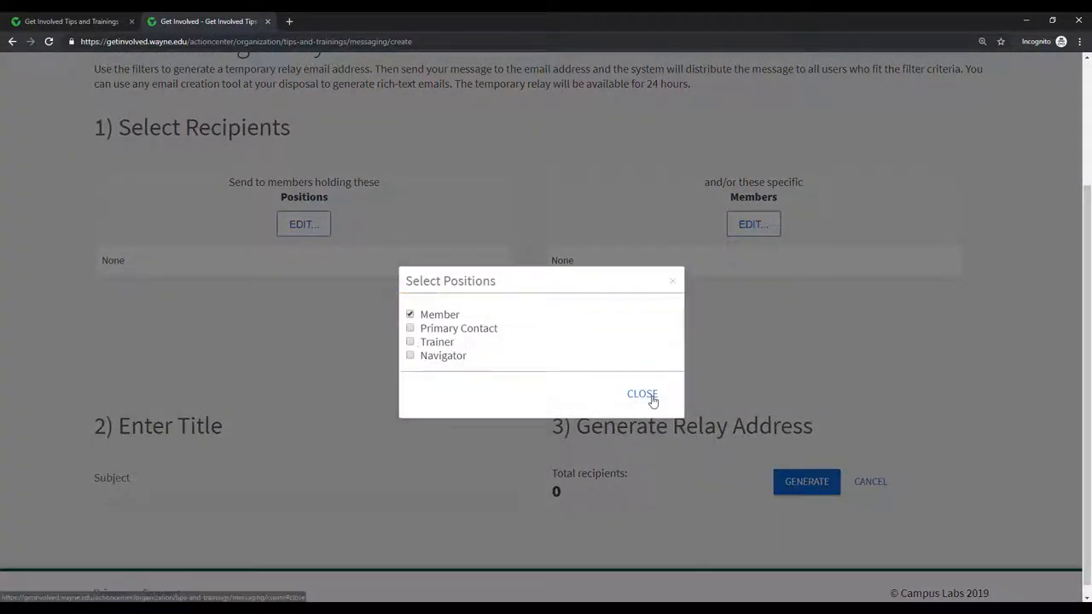
left_click(642, 394)
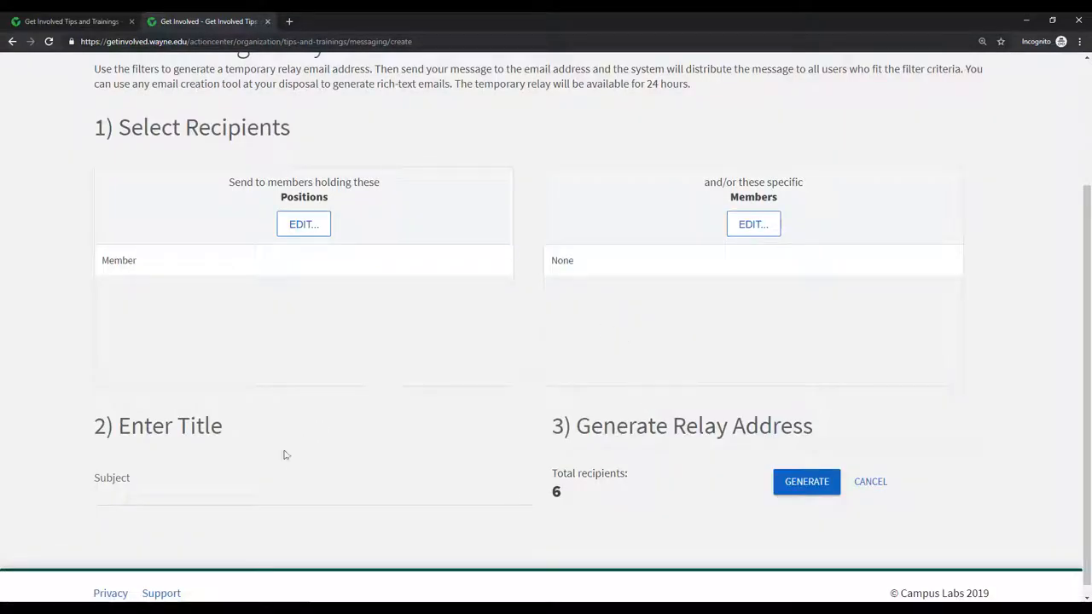
- Enter the subject 'Get Involved Trial' and generate the temporary relay address
type("G")
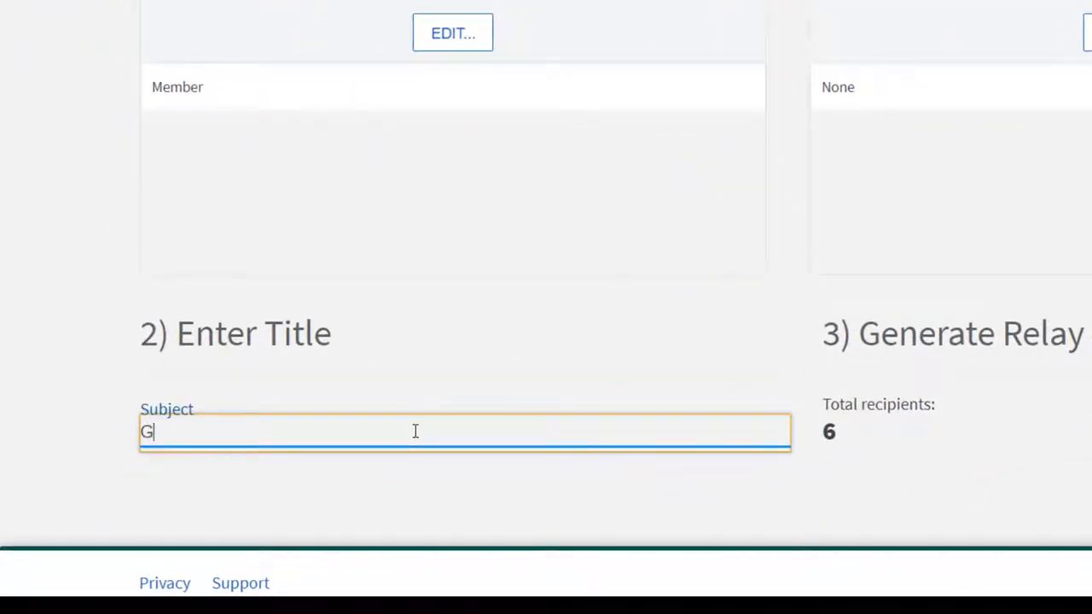
type("etIn")
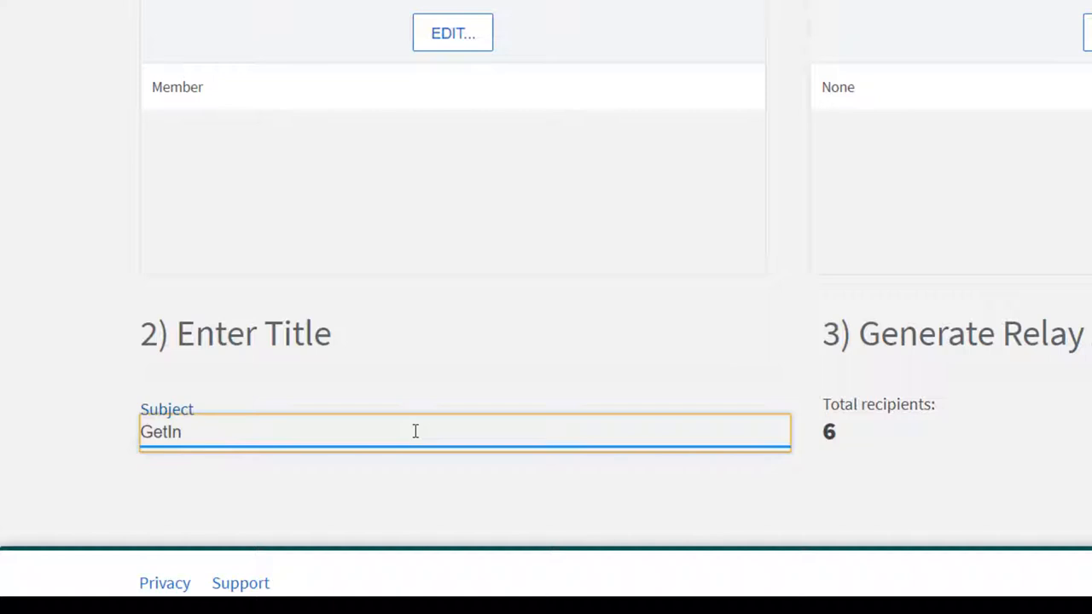
type("Get Involved")
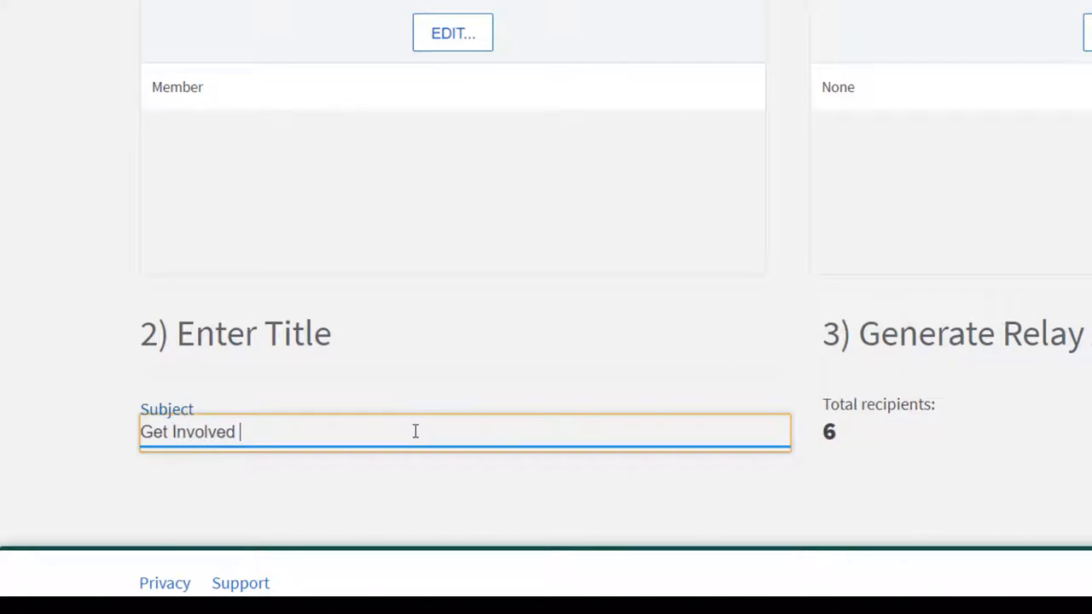
type("Trial")
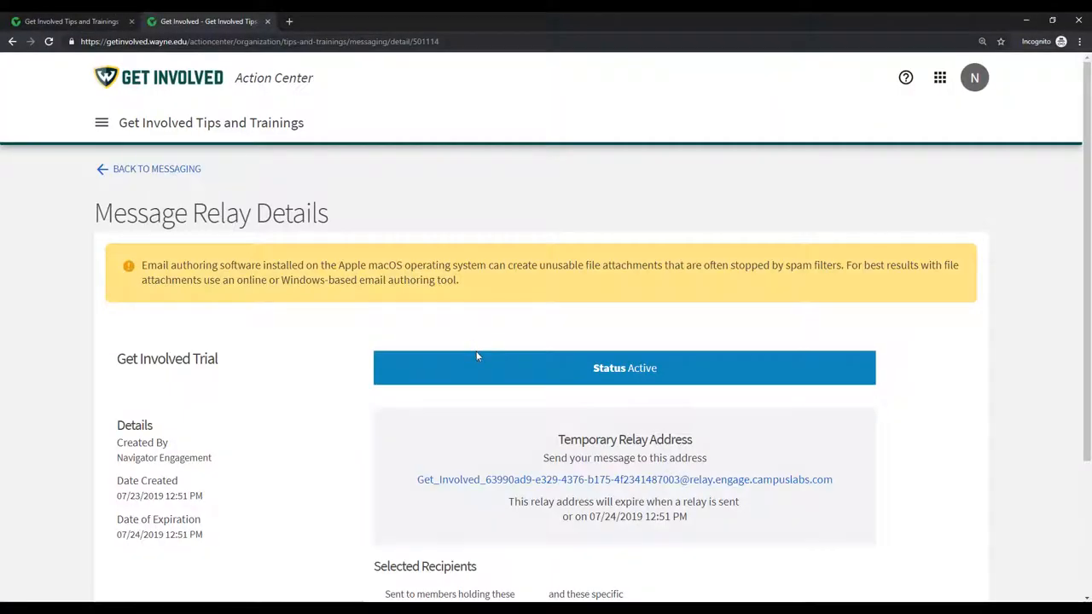
- Start a new Outlook email addressed to the copied temporary relay address
scroll("down", 3)
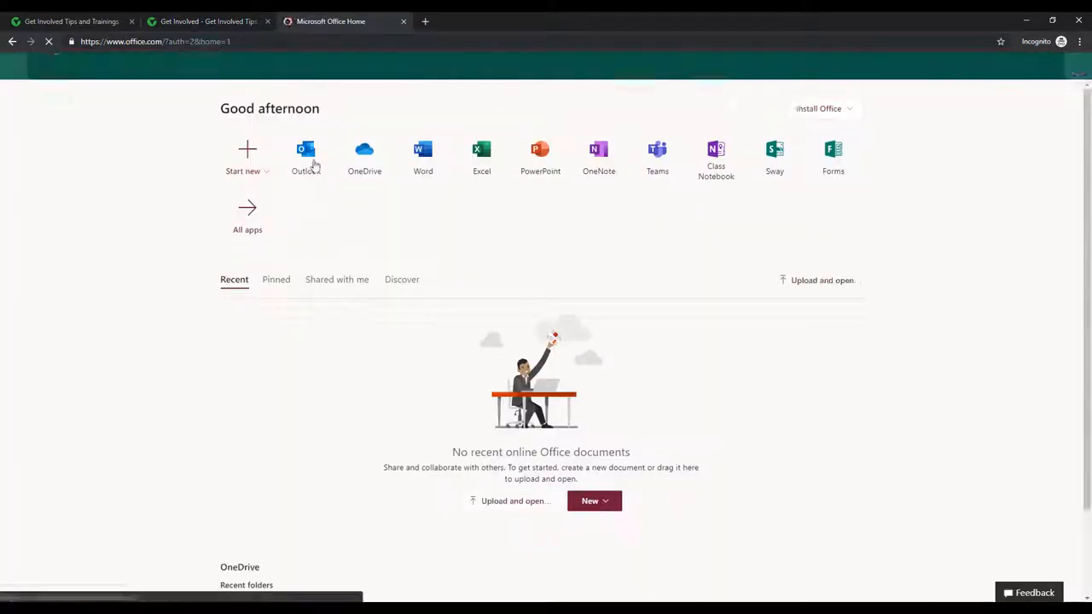
left_click(306, 151)
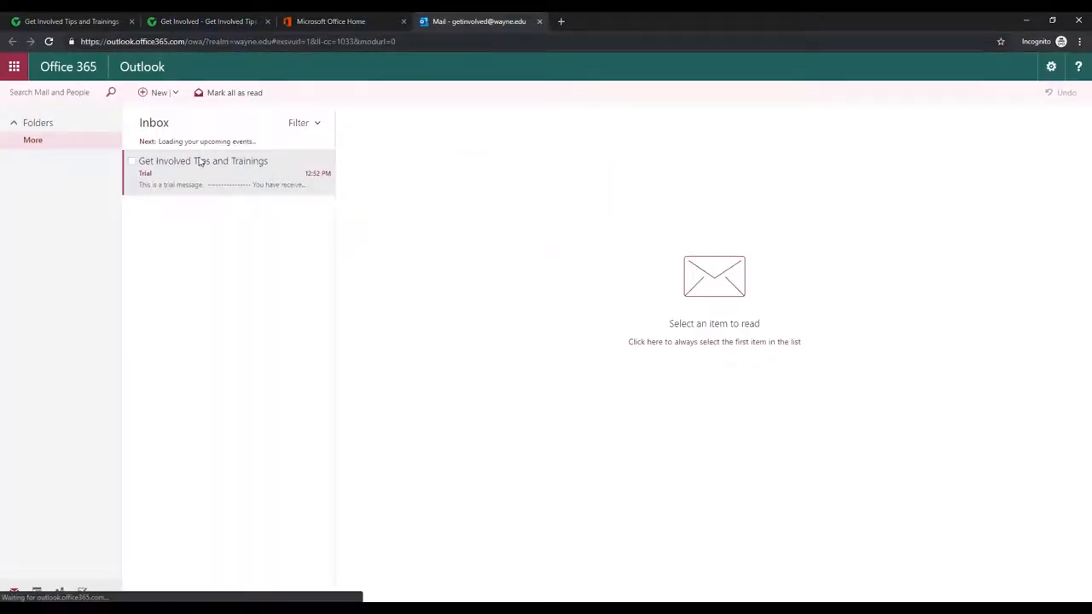
left_click(160, 92)
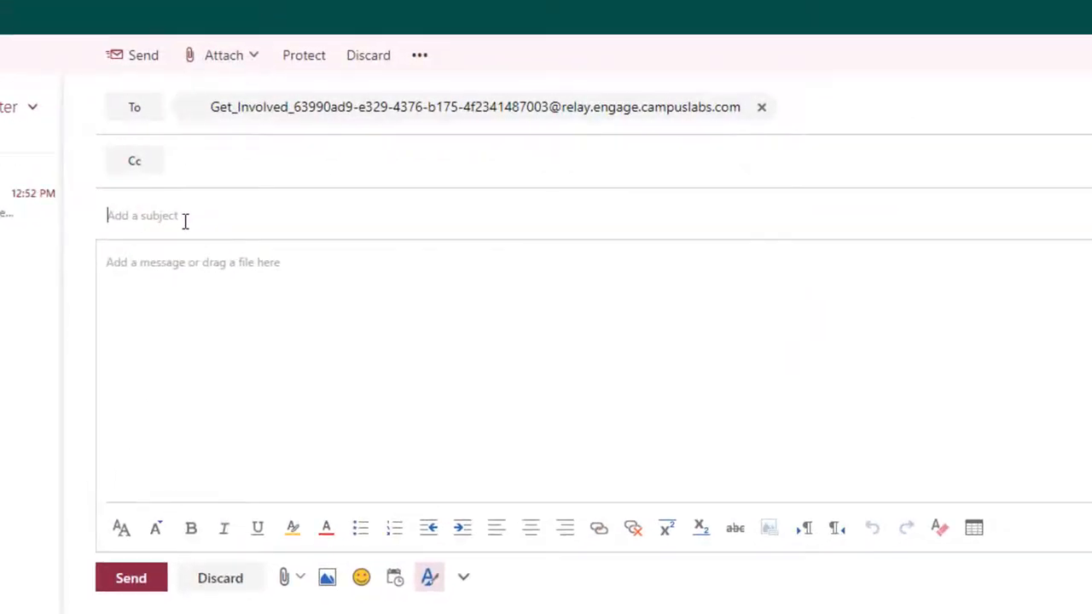
- Send 'Get Involved Trial' with body 'This is a test.' so the relay shows Sent
type("GetI")
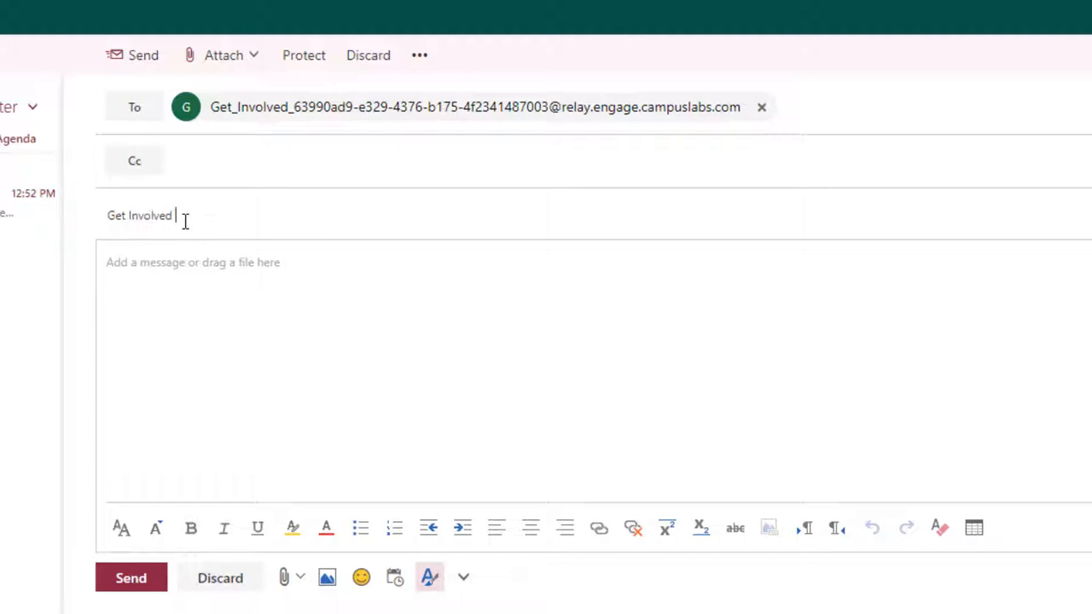
type("Trial")
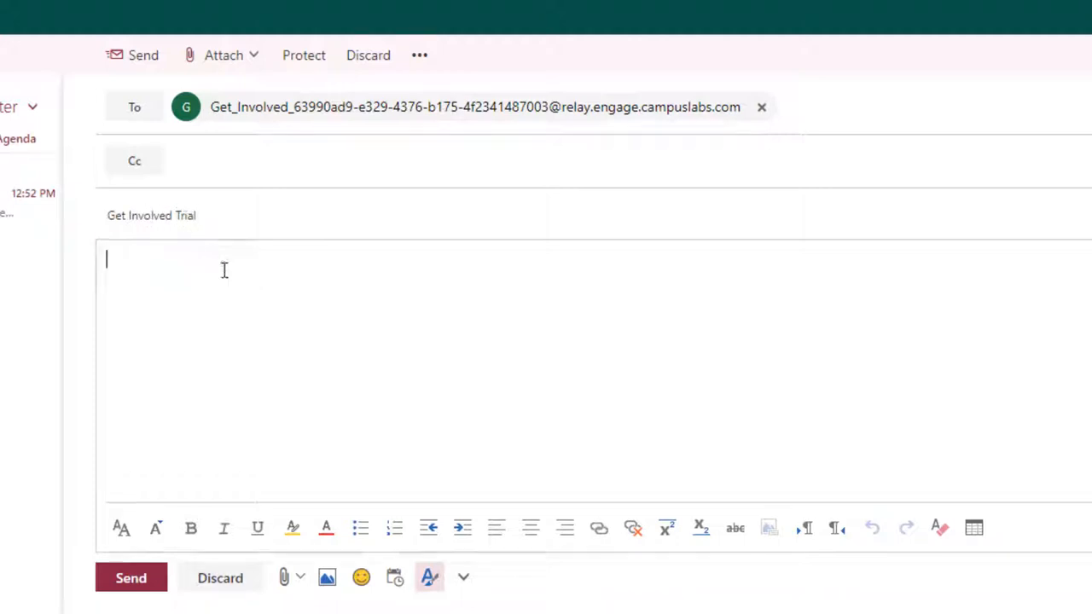
type("This is a test.")
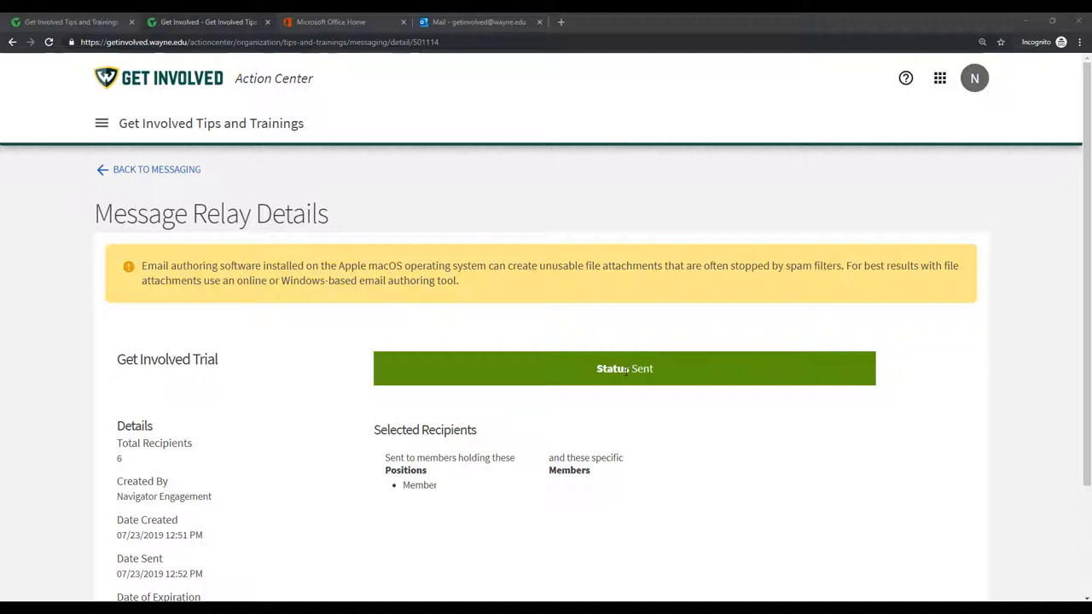
mouse_move(628, 386)
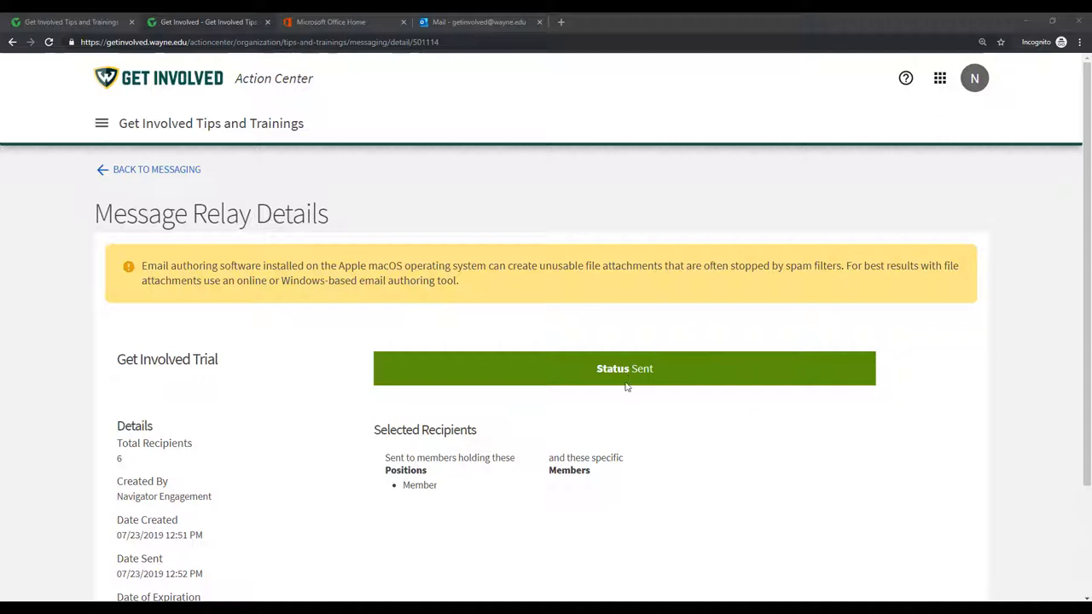